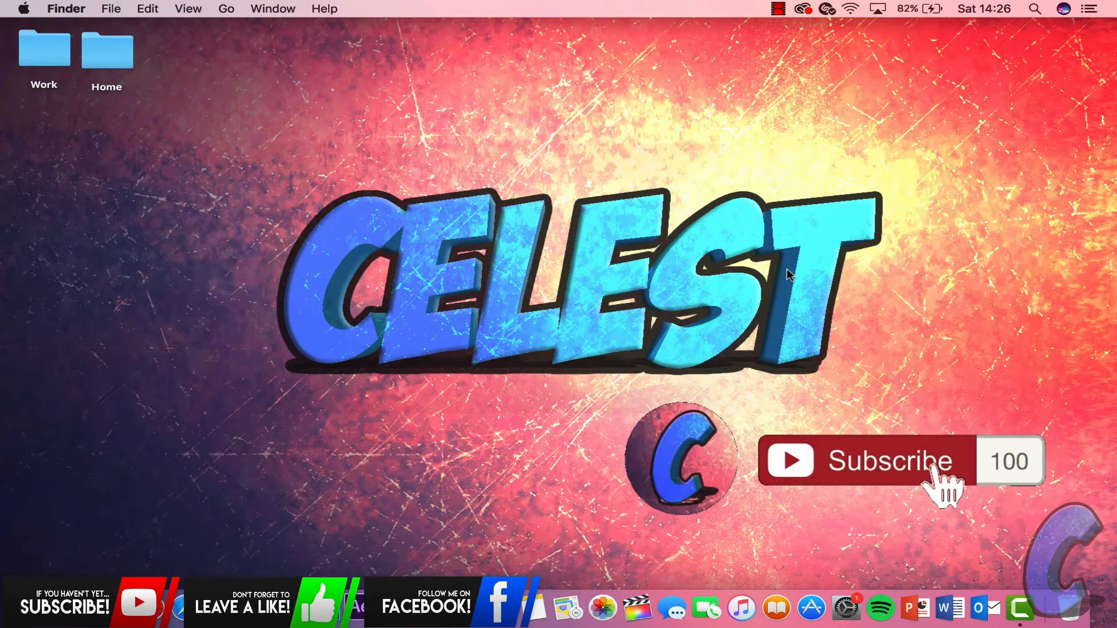
# - Google 'kodi download' in Safari and open the 'Downloads | Kodi' result
pyautogui.click(862, 460)
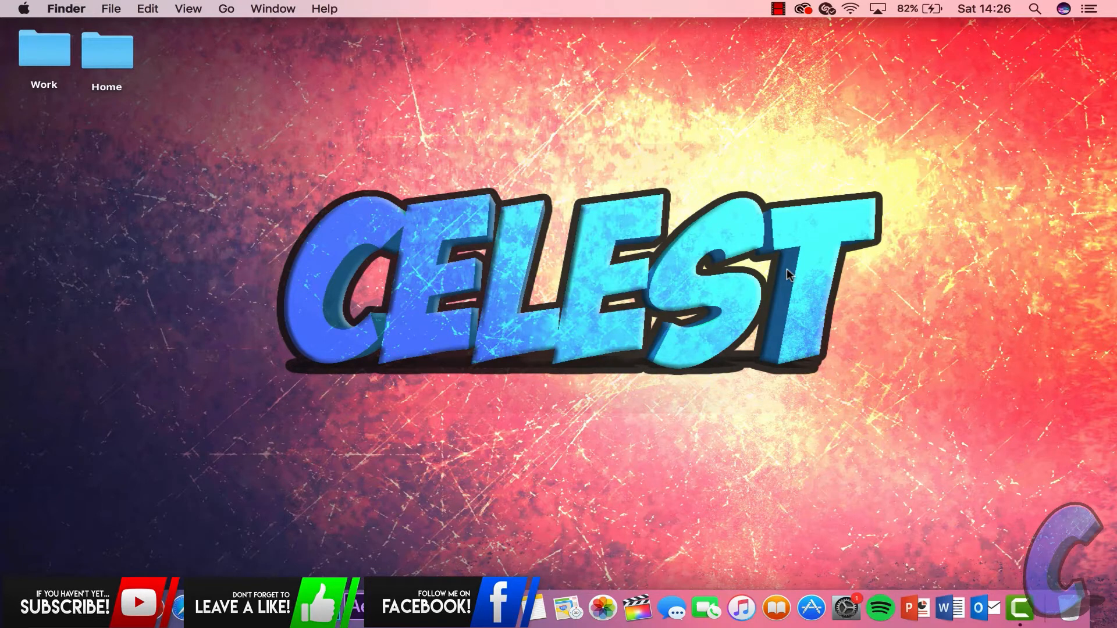
pyautogui.moveTo(185, 609)
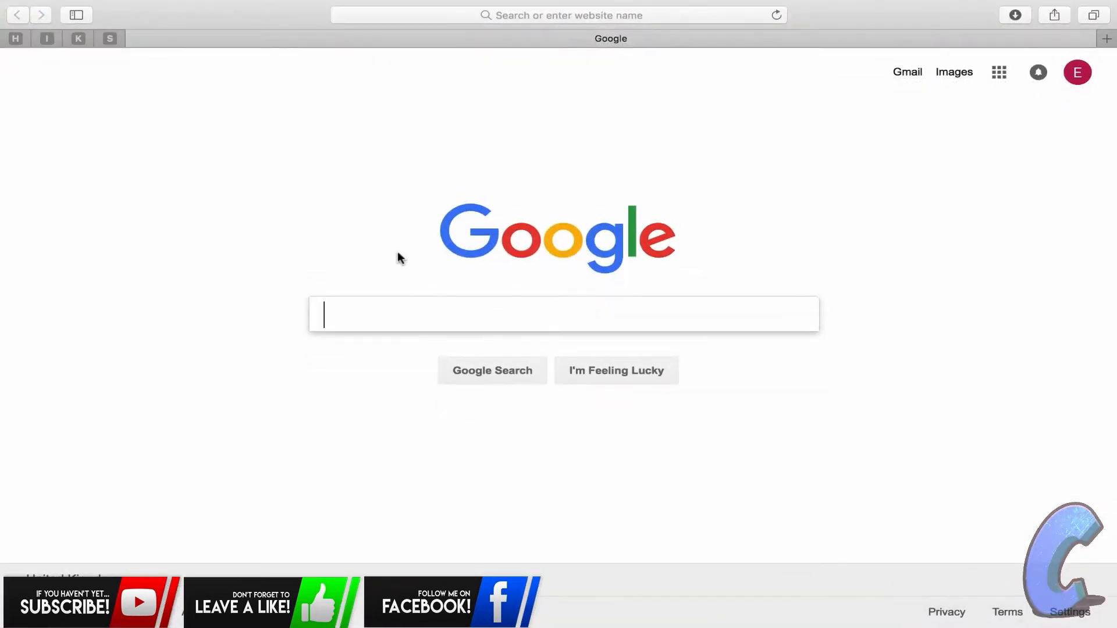
pyautogui.write('kodi')
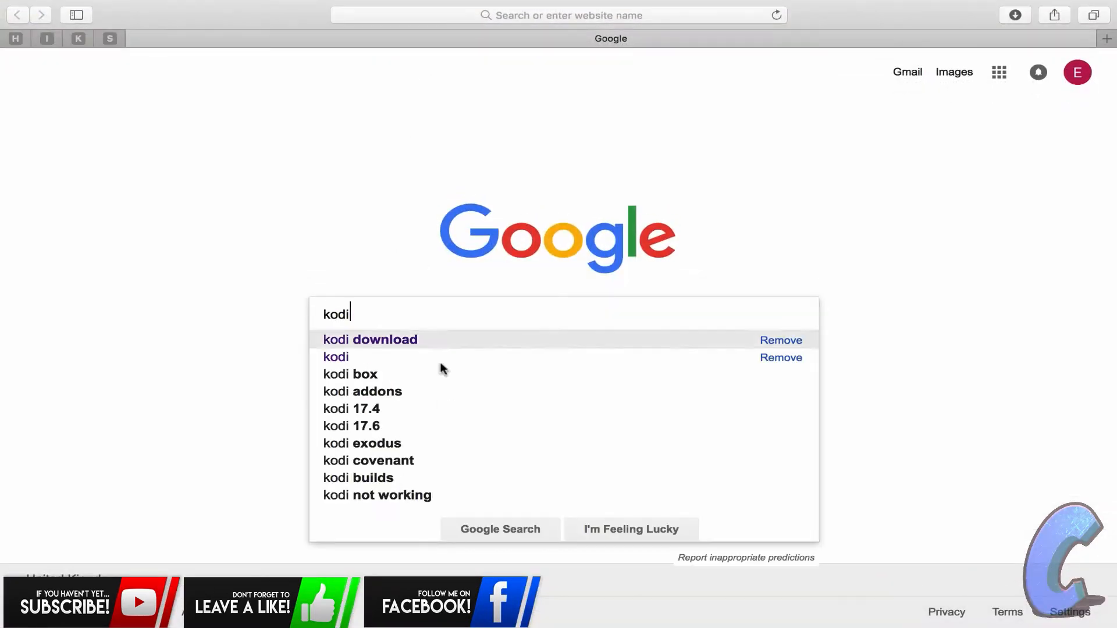
pyautogui.click(369, 340)
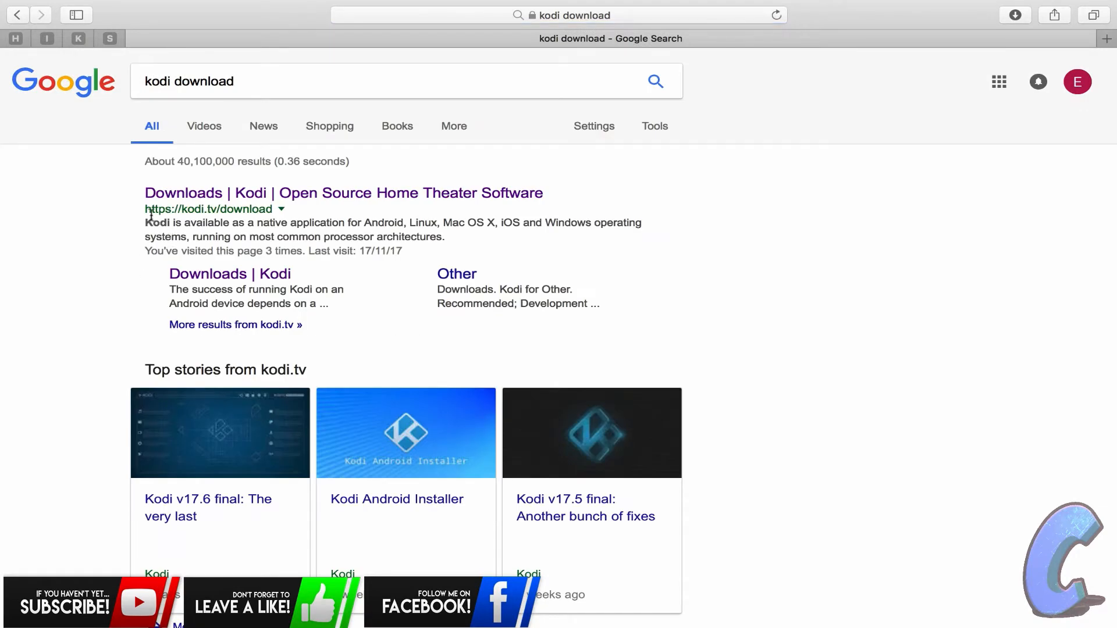
pyautogui.moveTo(321, 219)
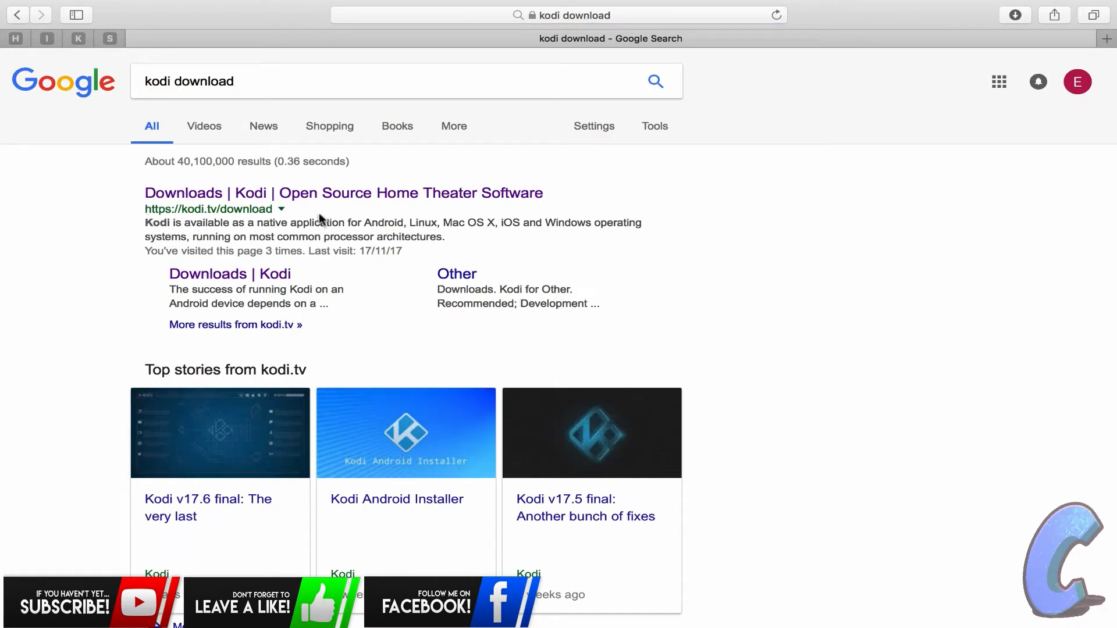
pyautogui.click(343, 192)
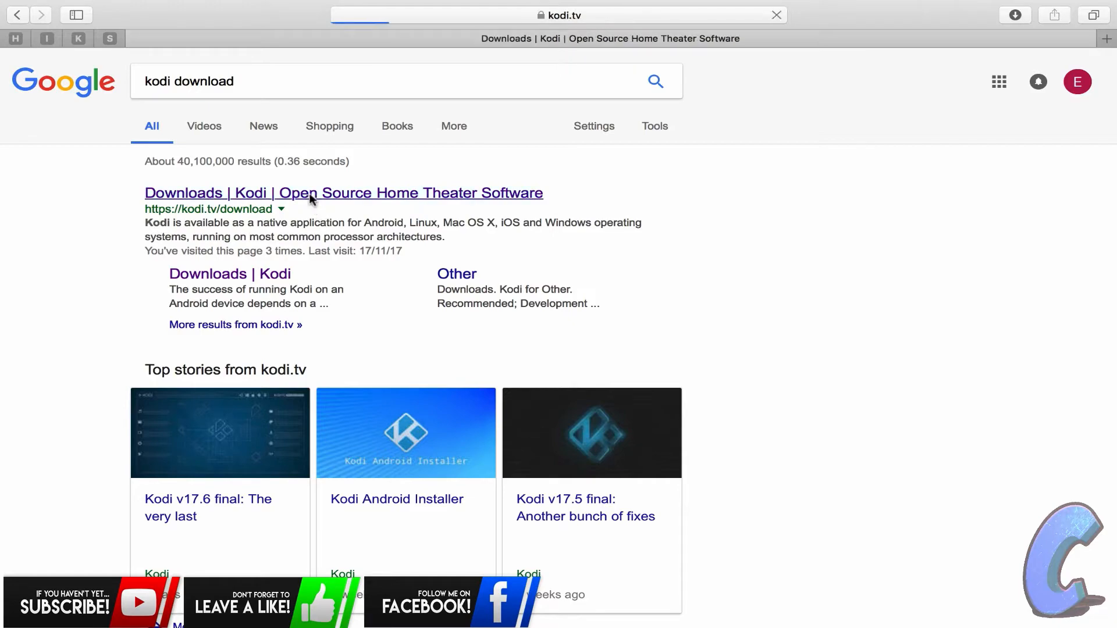
pyautogui.click(343, 193)
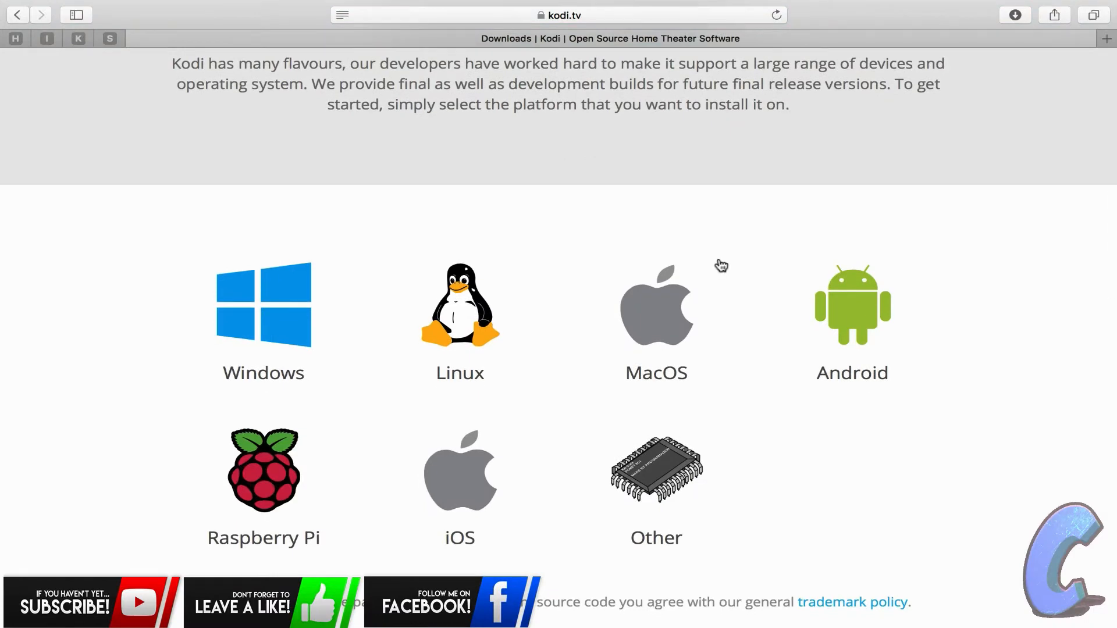
pyautogui.moveTo(688, 312)
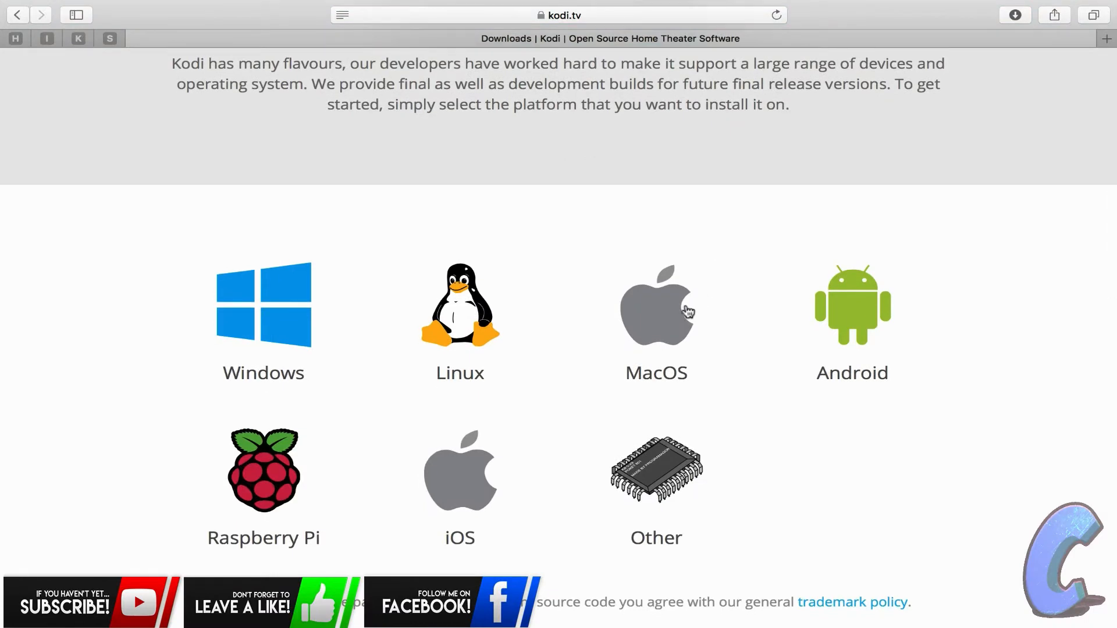
# - Pick MacOS on the Kodi downloads page to show the v17.6 Krypton 64-bit installers
pyautogui.click(655, 305)
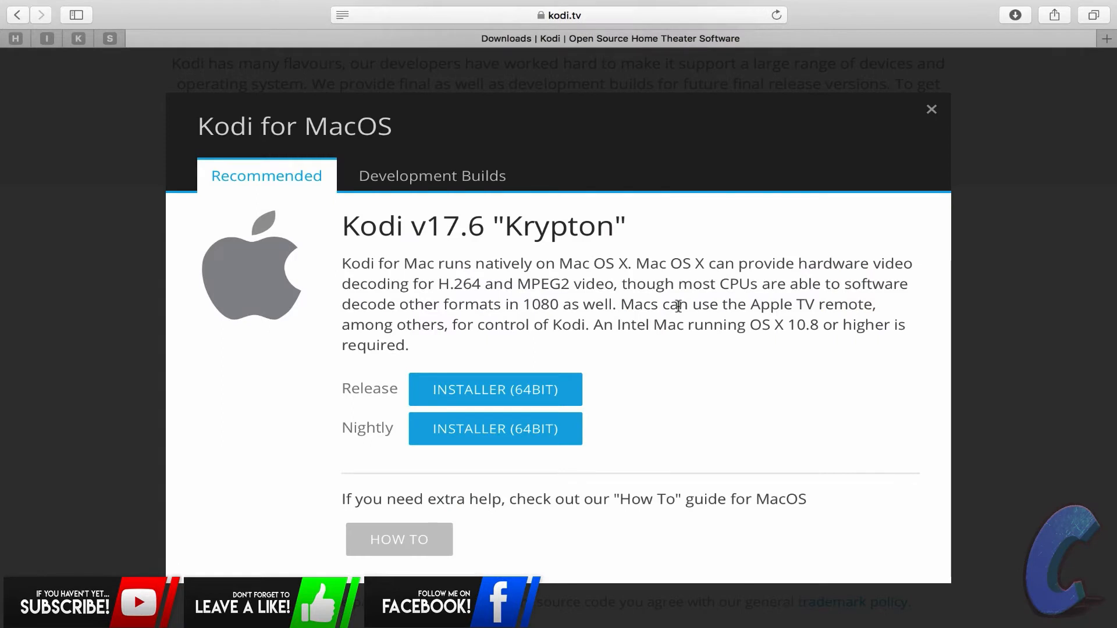
pyautogui.moveTo(462, 231)
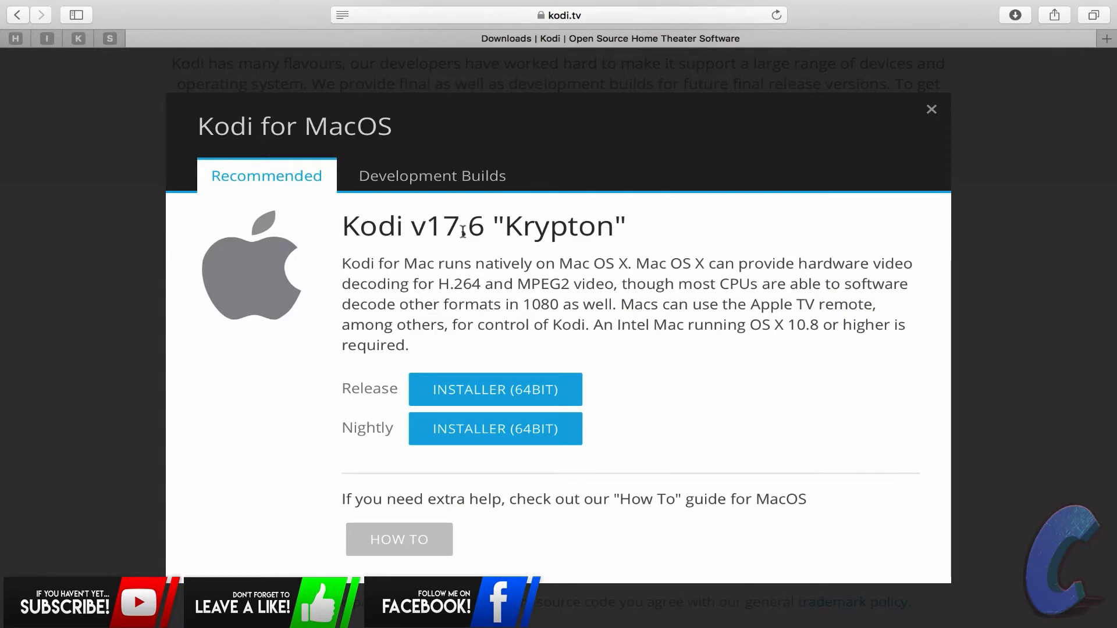
pyautogui.moveTo(650, 223)
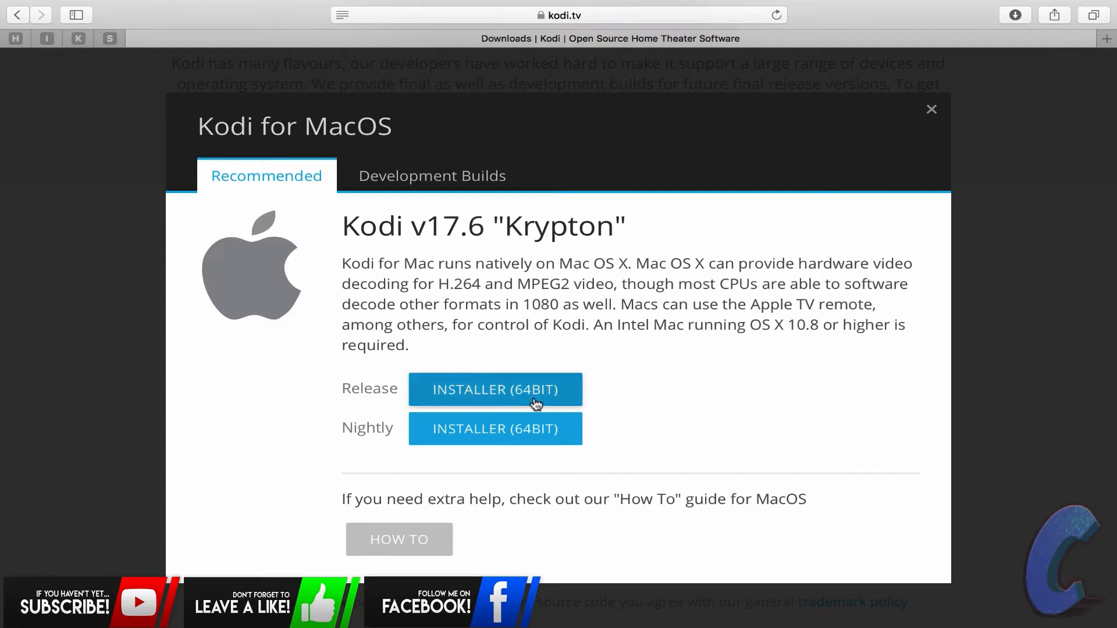
pyautogui.moveTo(426, 431)
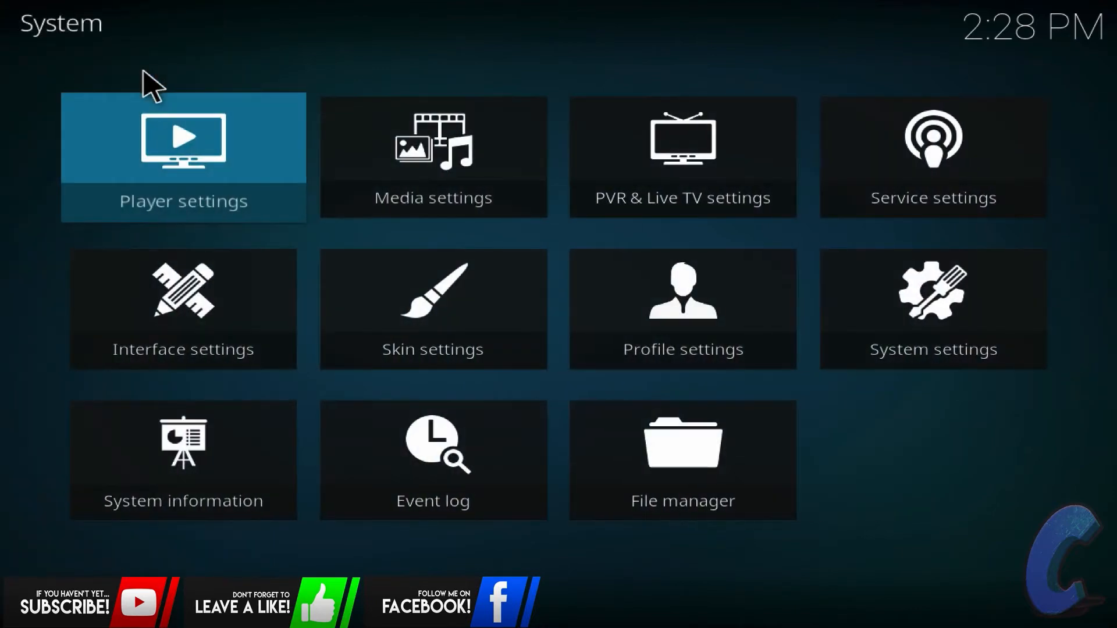
# - Turn on Unknown sources in System > Add-ons settings and accept the warning
pyautogui.click(931, 309)
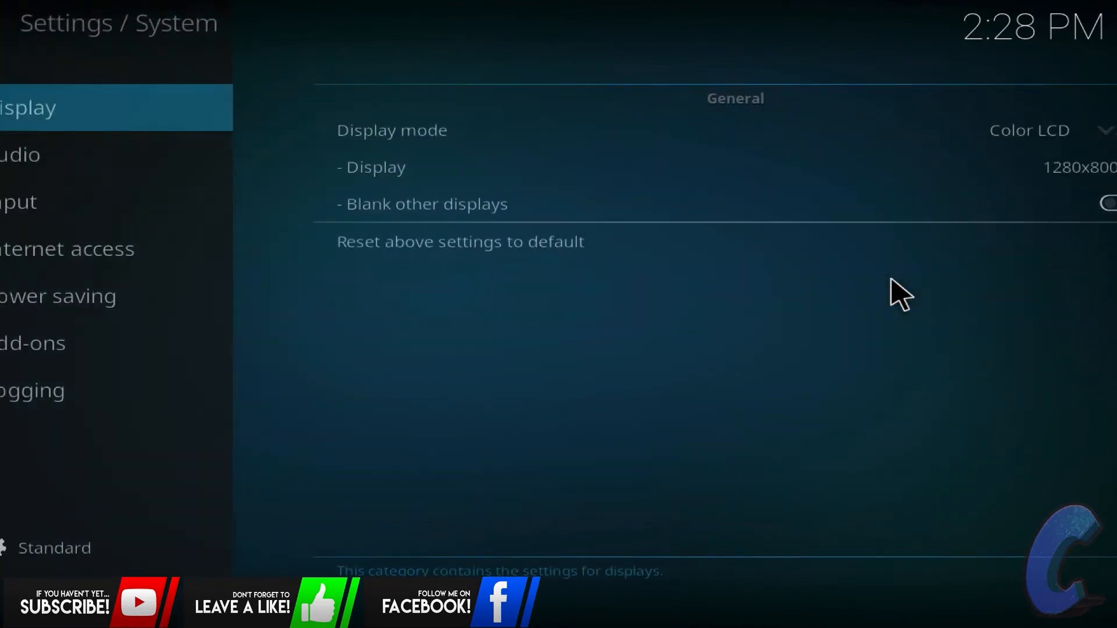
pyautogui.click(90, 296)
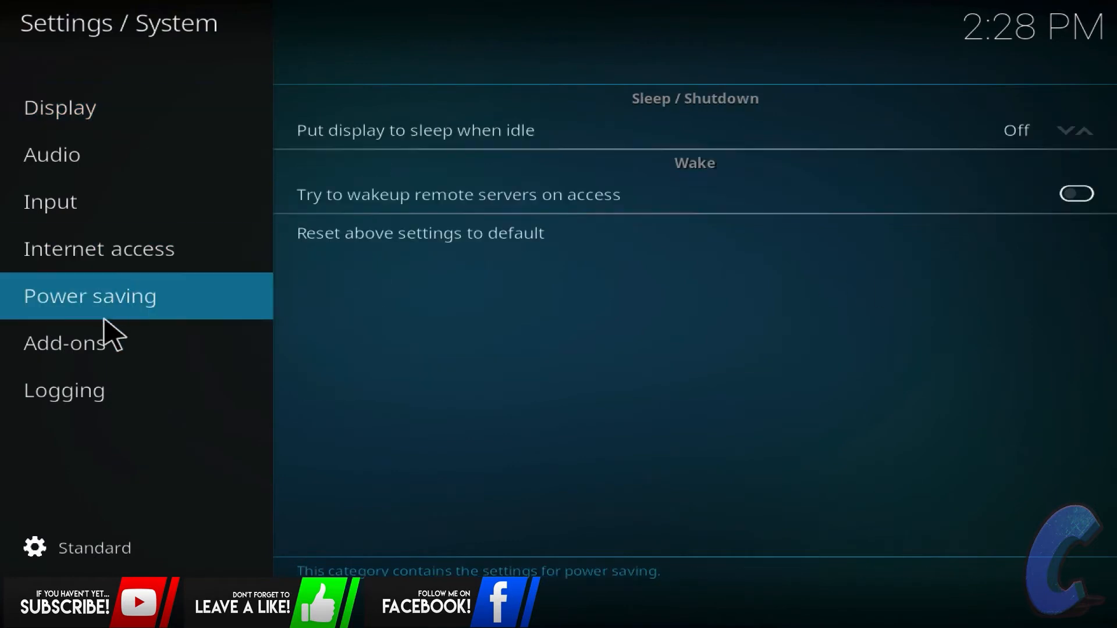
pyautogui.click(64, 343)
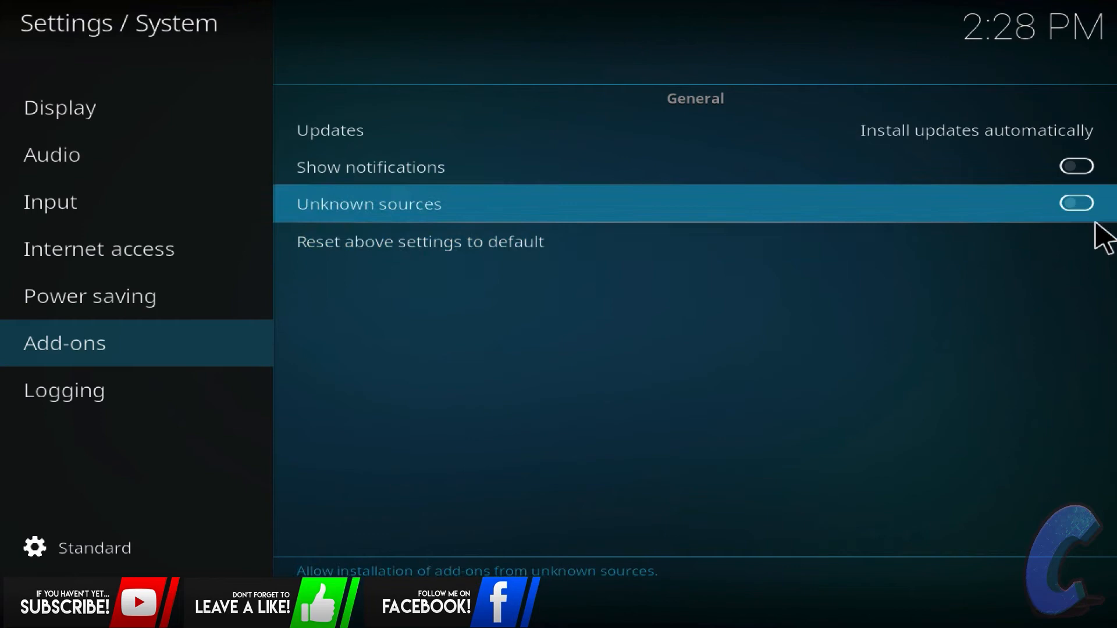
pyautogui.click(1076, 203)
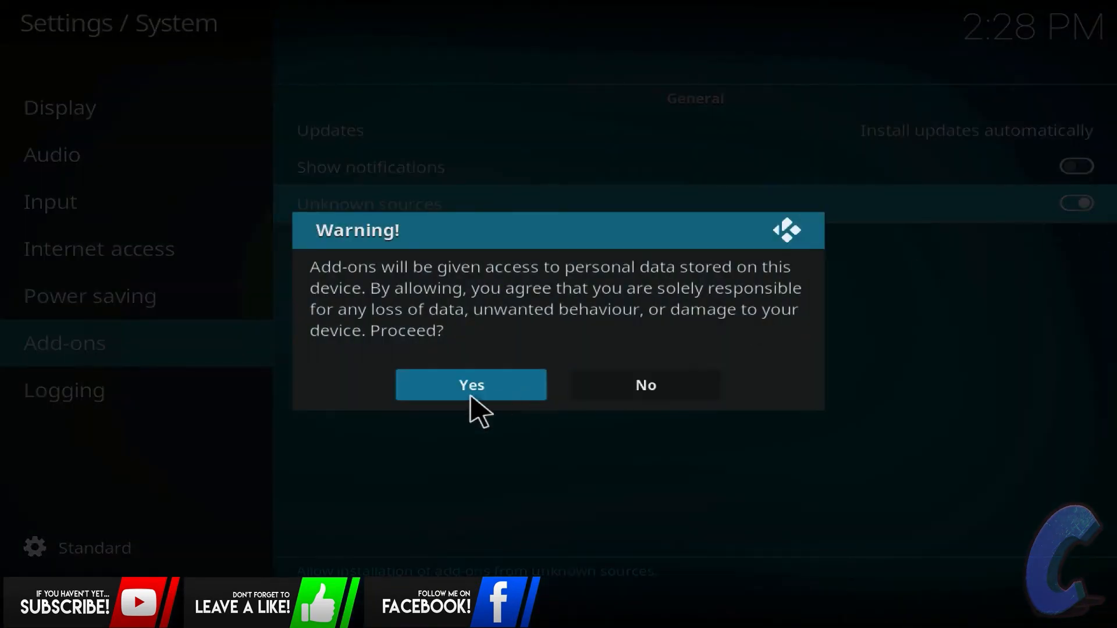
pyautogui.click(470, 385)
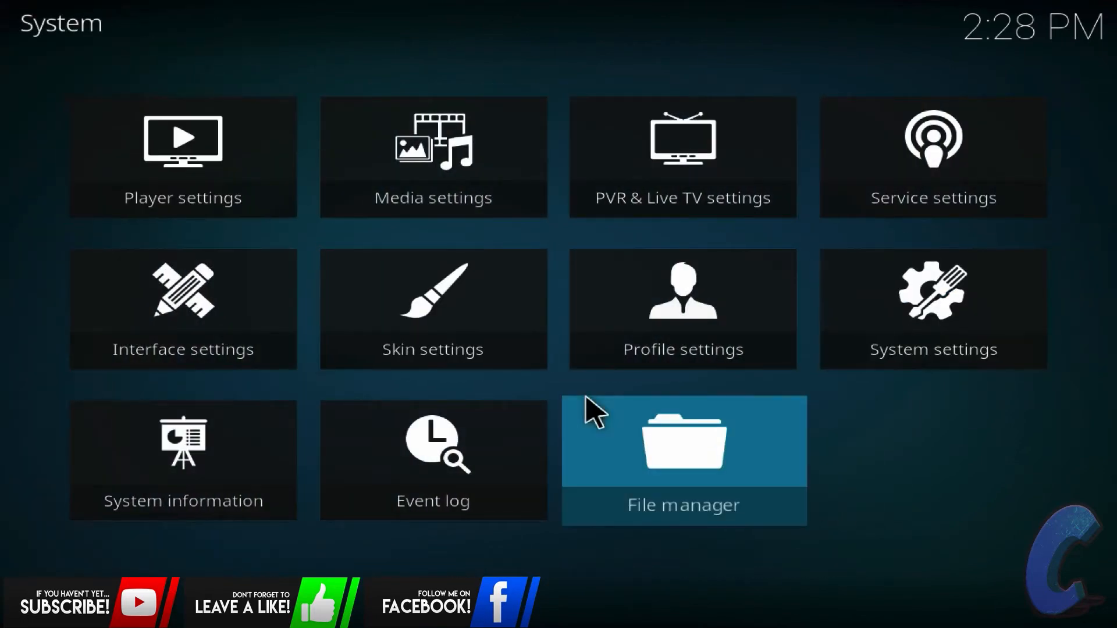
pyautogui.click(682, 442)
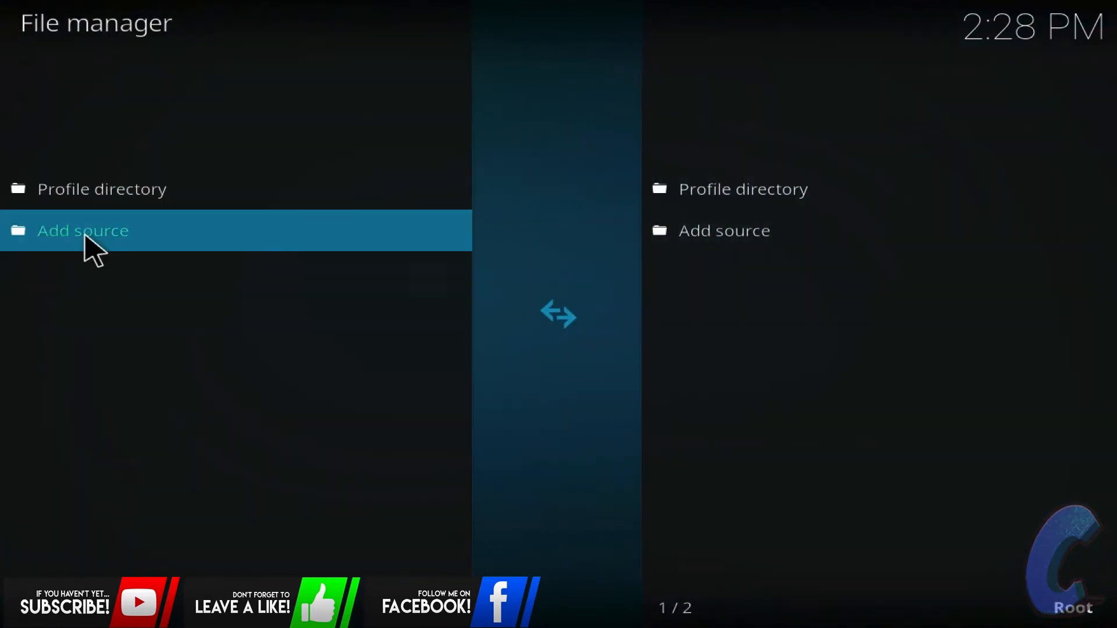
pyautogui.click(83, 231)
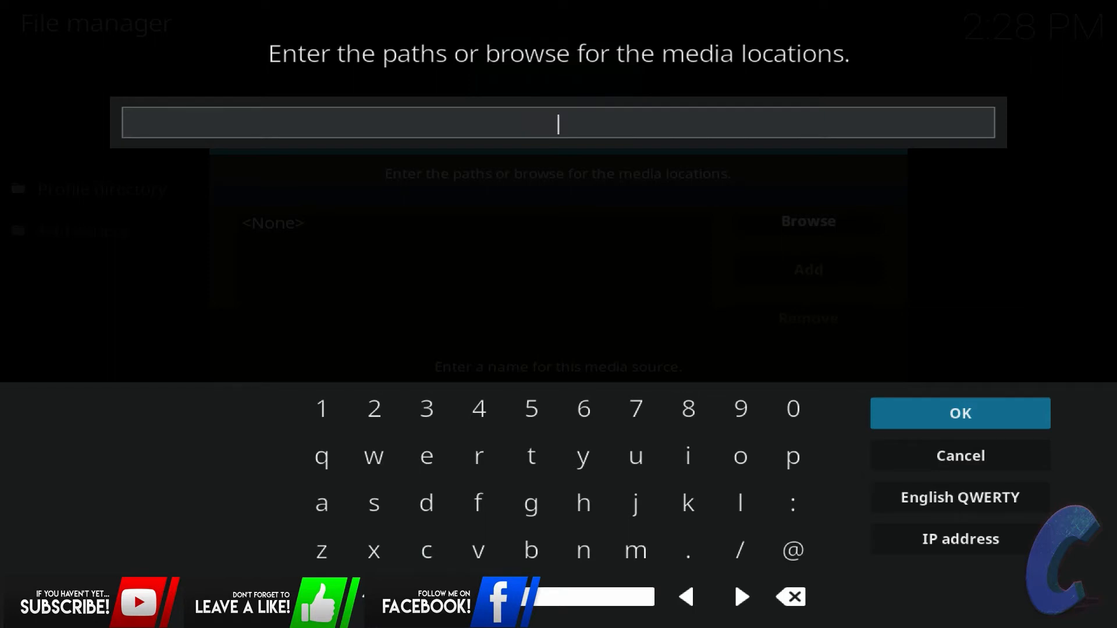
pyautogui.write('http')
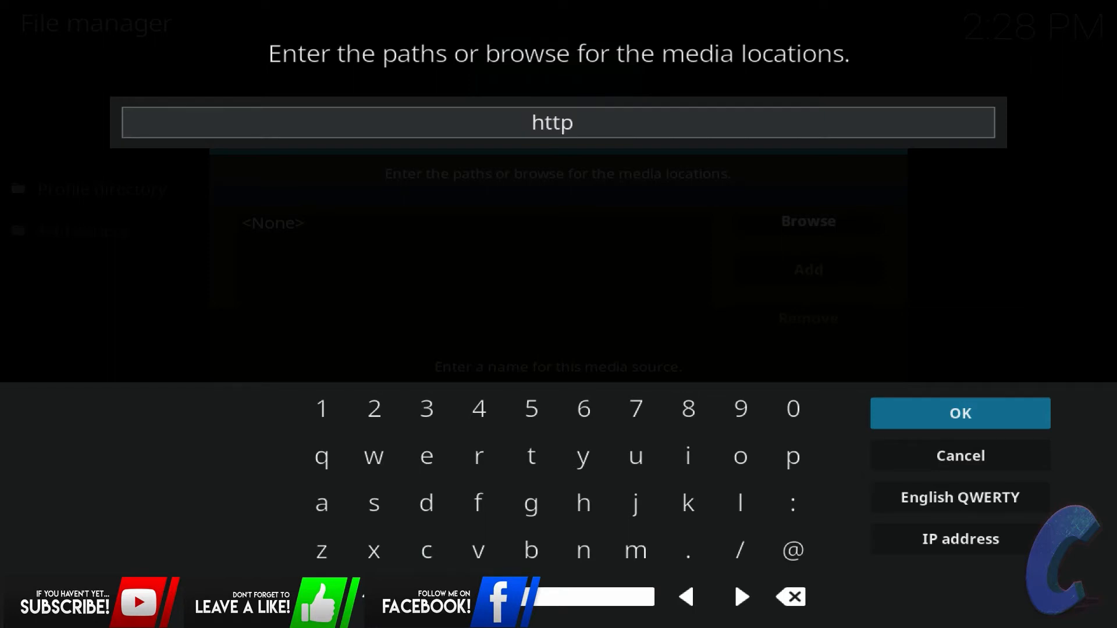
pyautogui.click(739, 551)
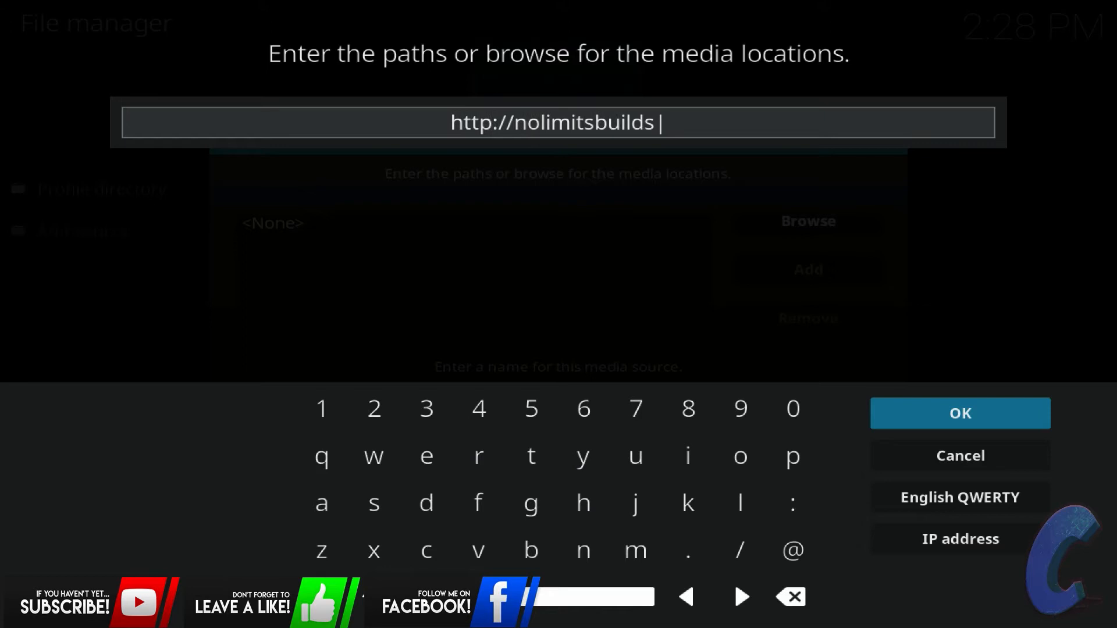
pyautogui.write('.com/')
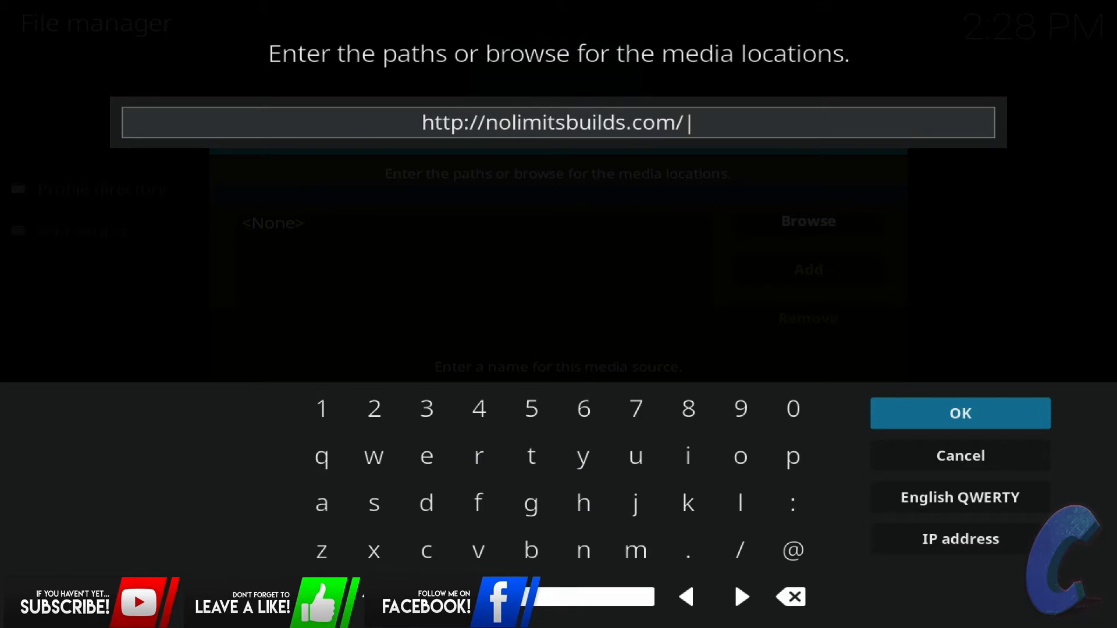
pyautogui.write('kodi')
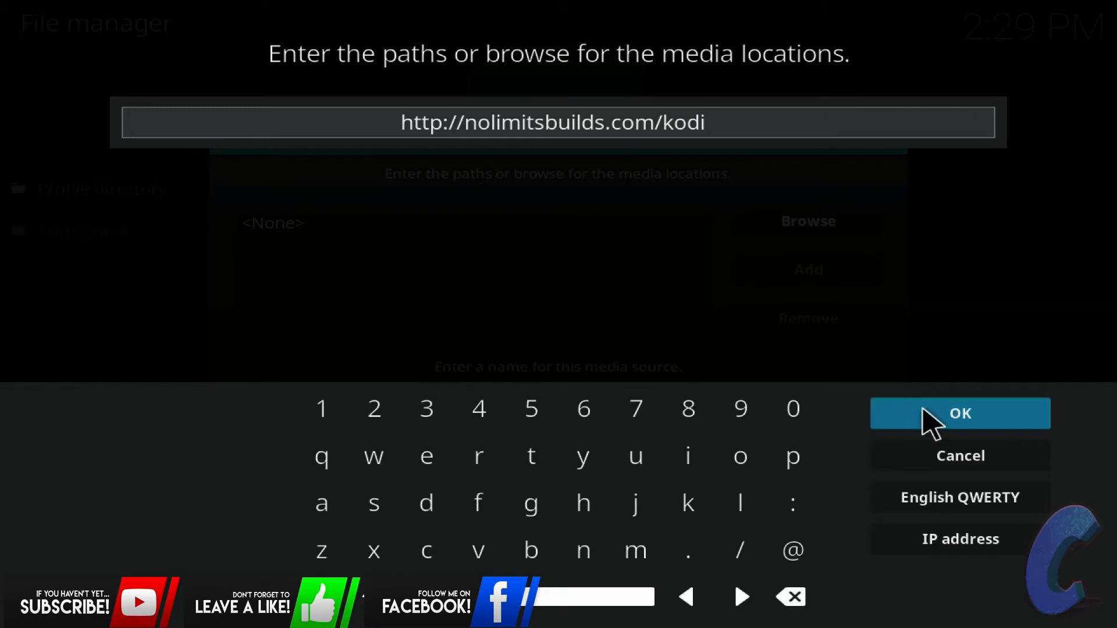
pyautogui.click(959, 413)
pyautogui.write('.nol')
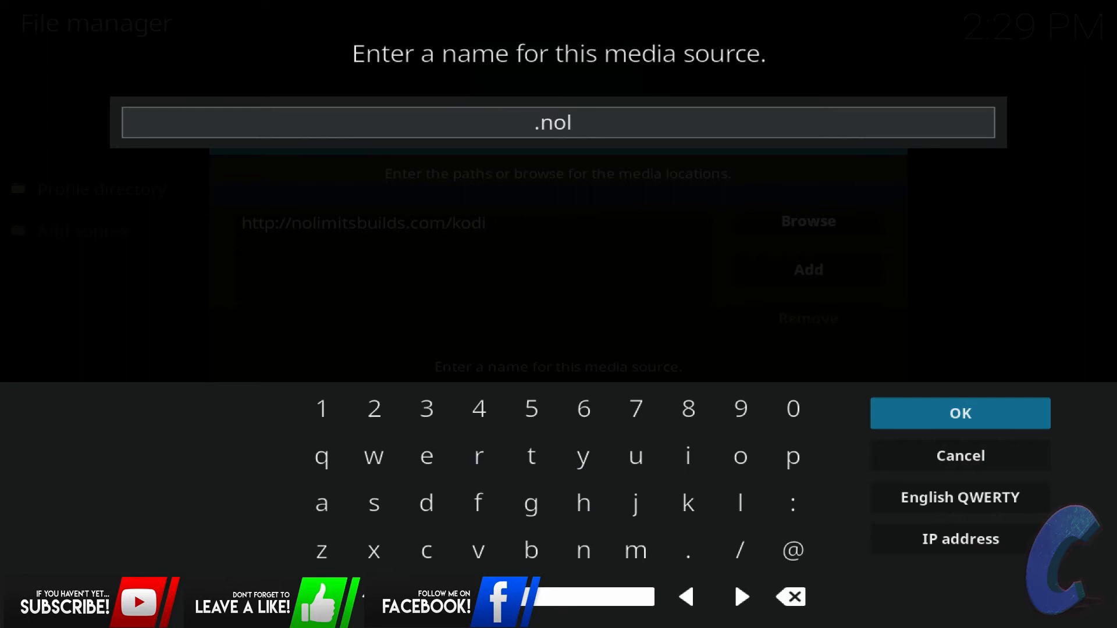
pyautogui.write('imits')
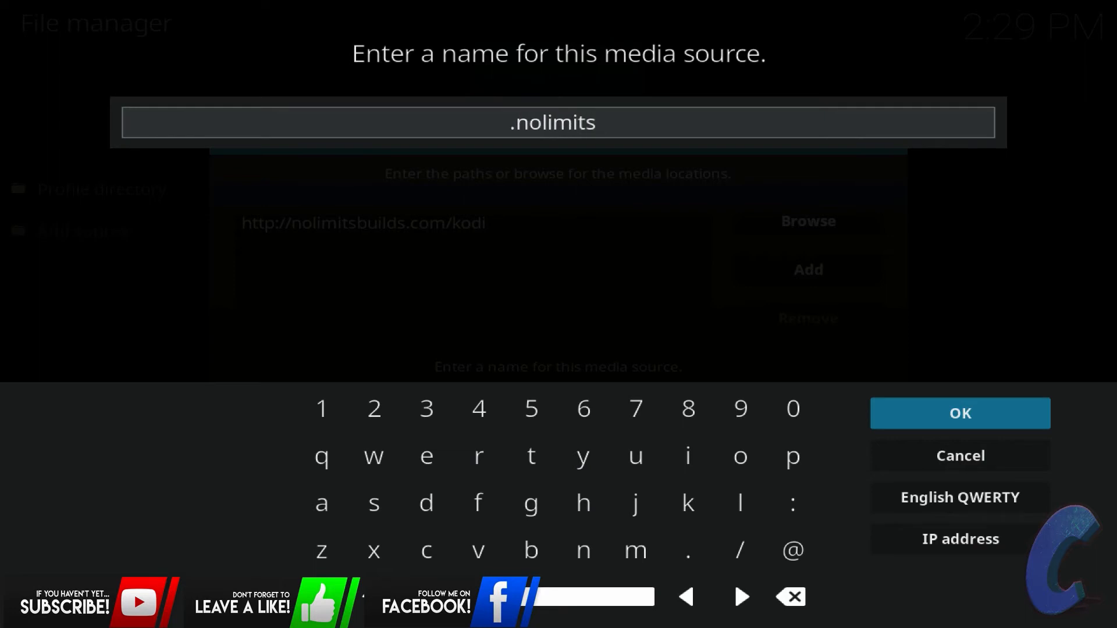
pyautogui.click(960, 413)
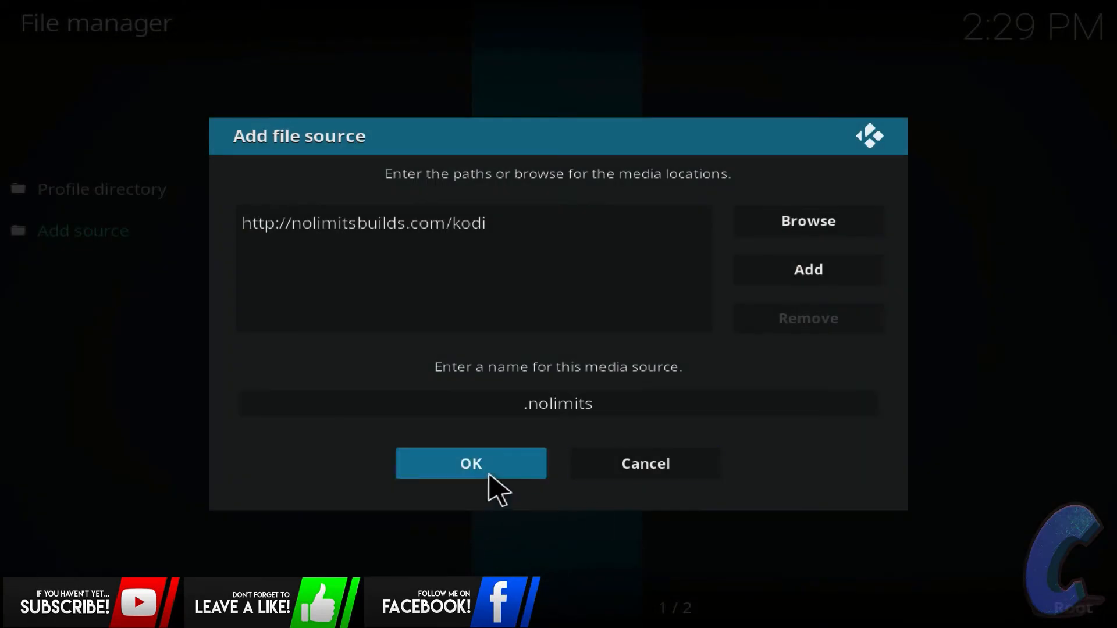
pyautogui.click(470, 463)
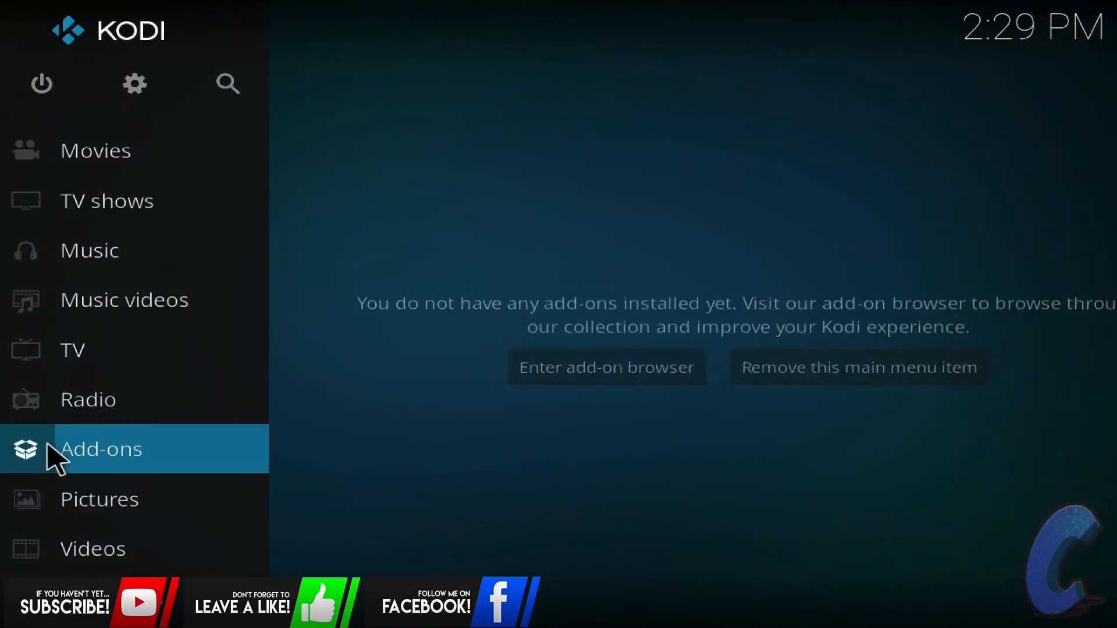
# - Use Add-ons > Install from zip file to select .nolimits/plugin.video.nolimitswizard.zip
pyautogui.click(100, 448)
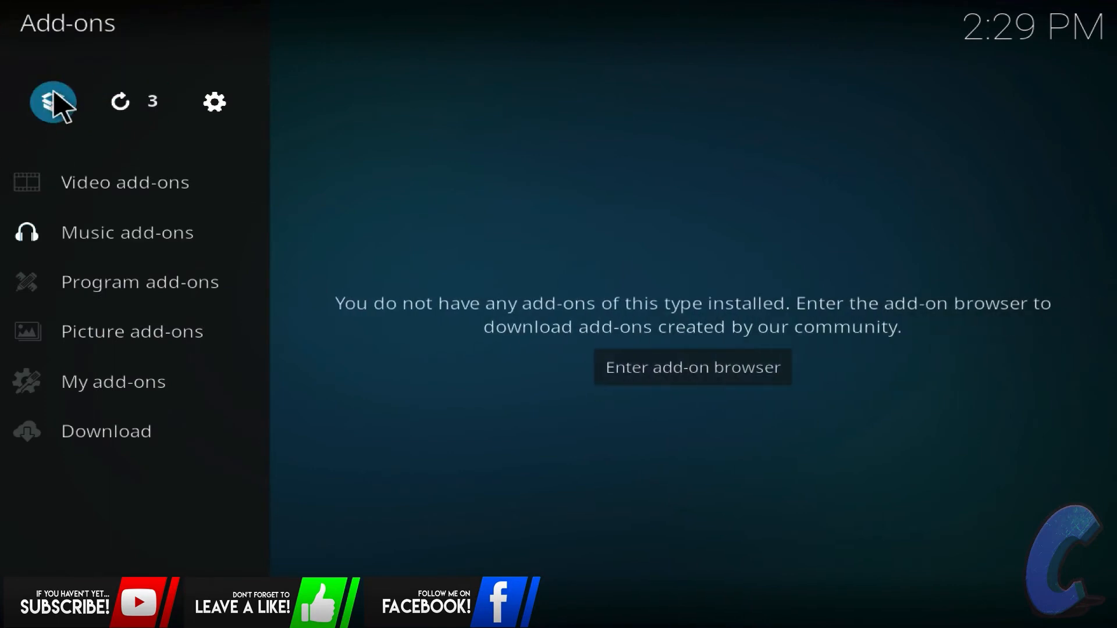
pyautogui.click(692, 367)
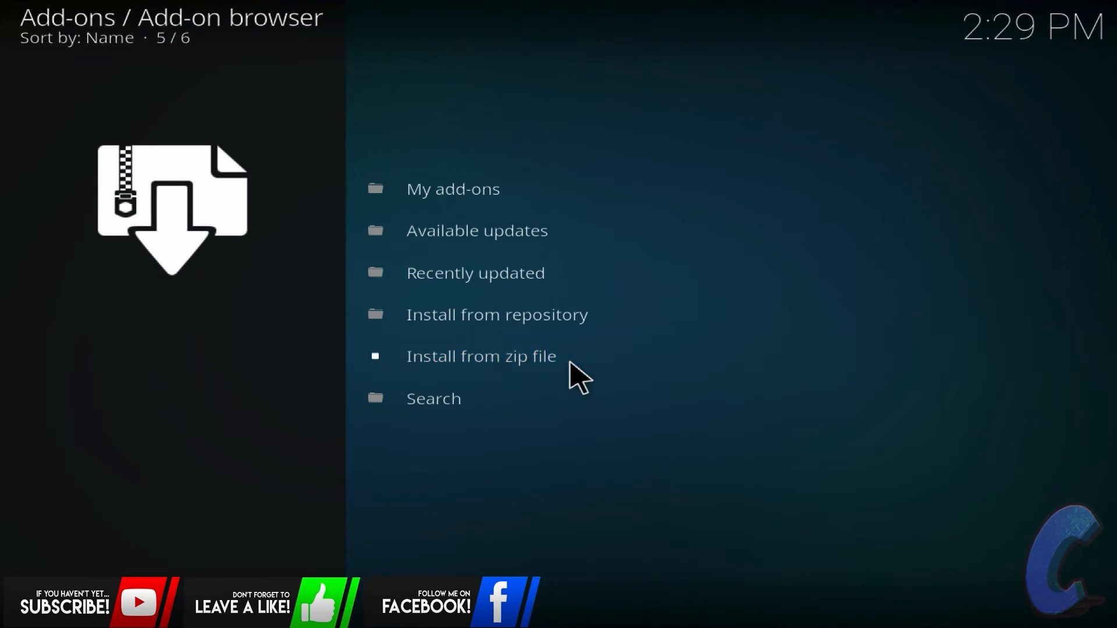
pyautogui.click(481, 356)
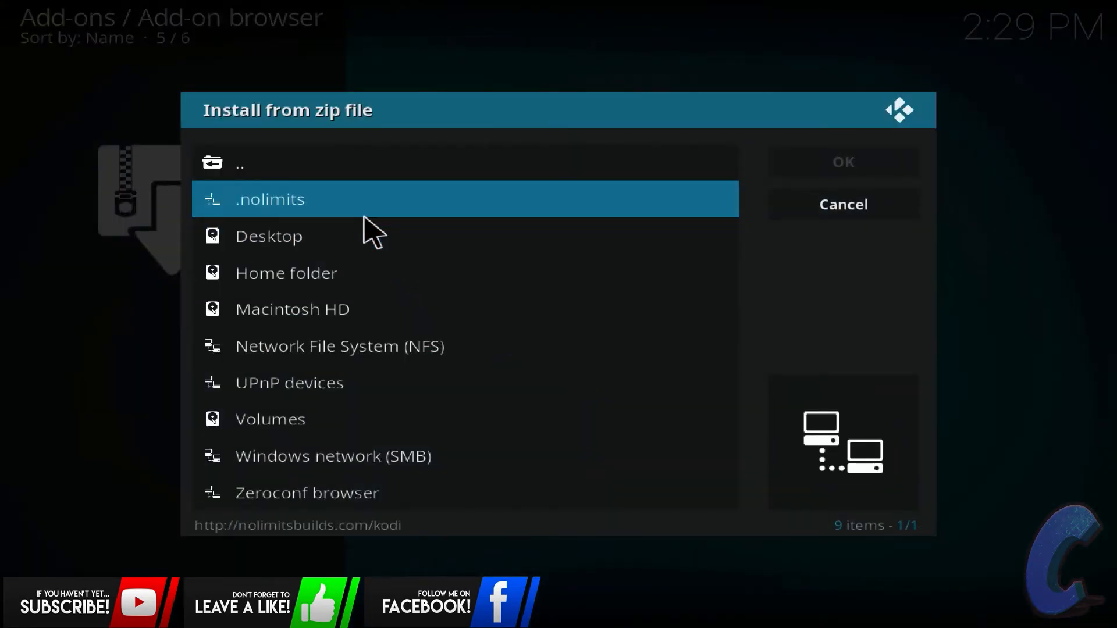
pyautogui.doubleClick(269, 200)
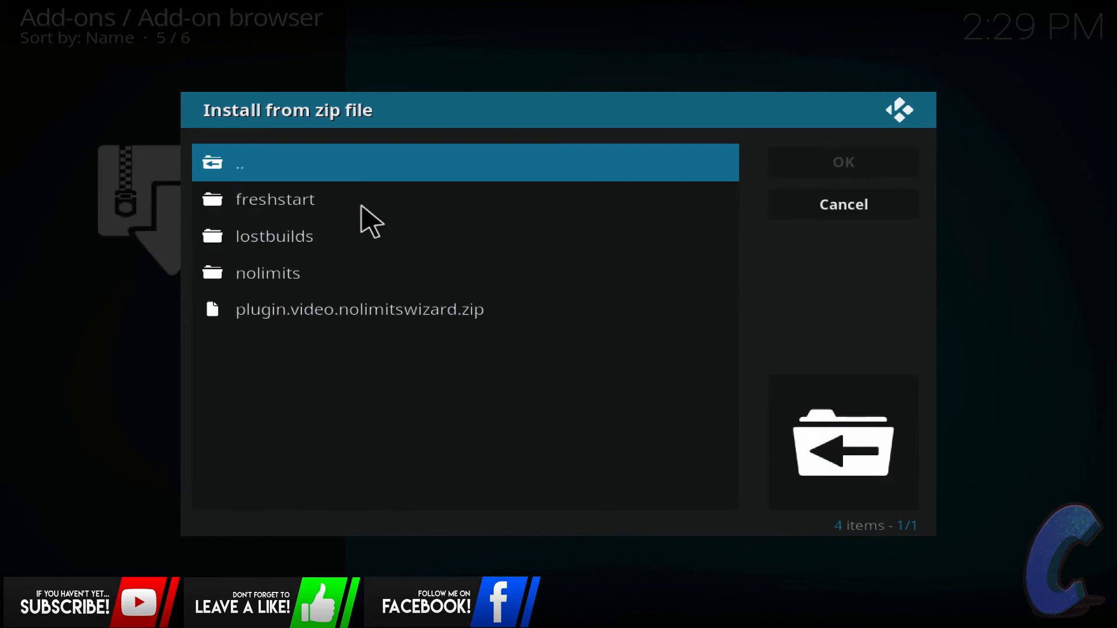
pyautogui.click(359, 309)
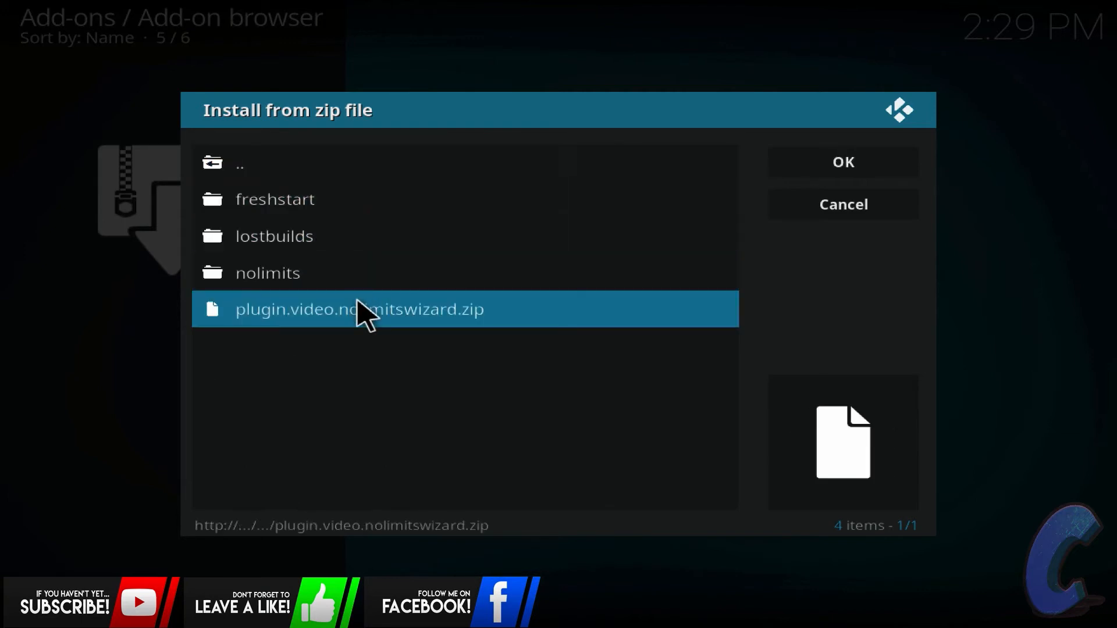
pyautogui.moveTo(474, 336)
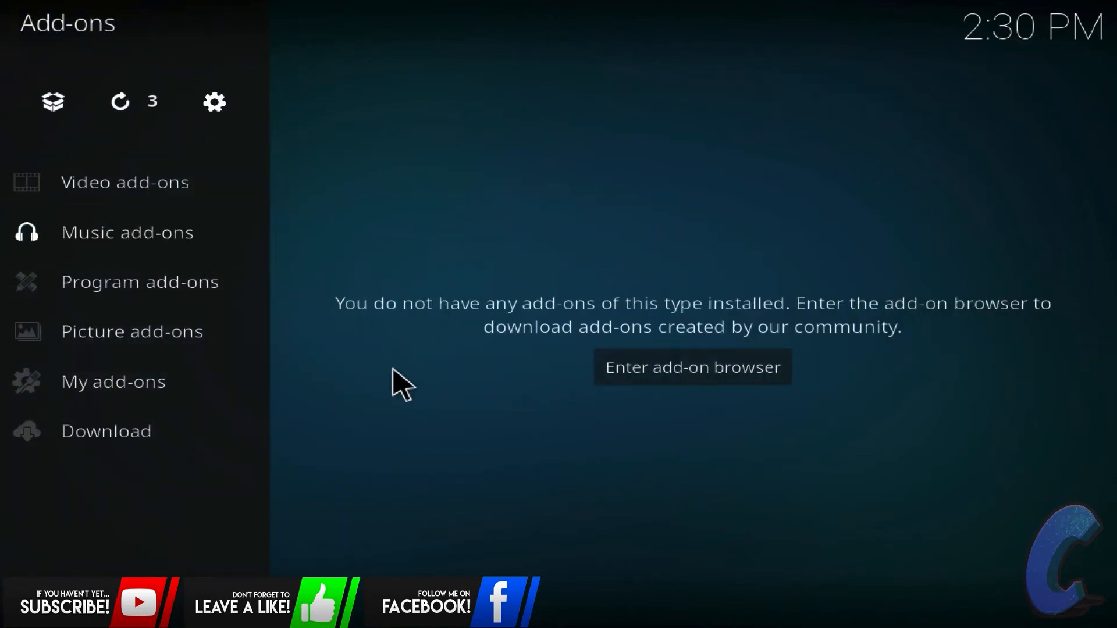
# - In Program add-ons > No Limits Wizard, install No Limits Magic (No XXX Section) from Server 1
pyautogui.click(140, 282)
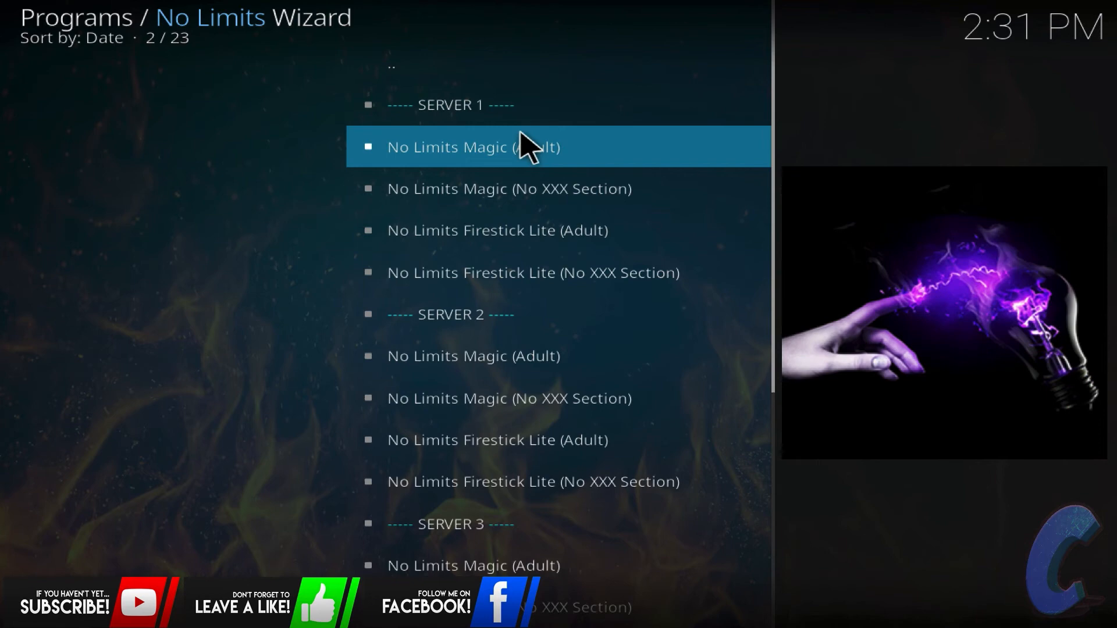
pyautogui.moveTo(602, 154)
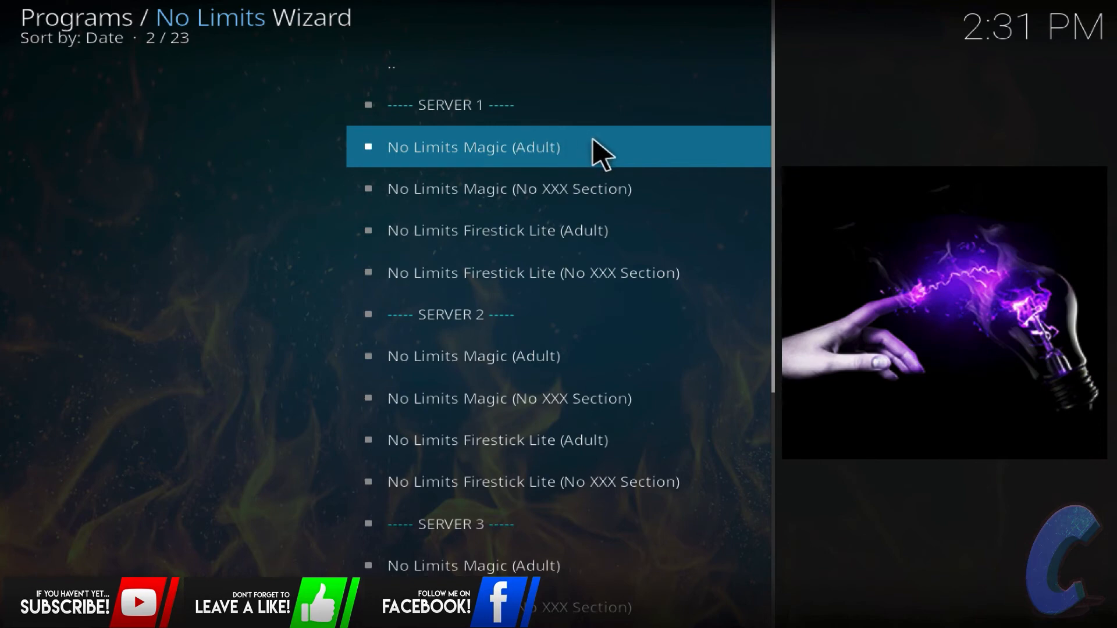
pyautogui.moveTo(574, 196)
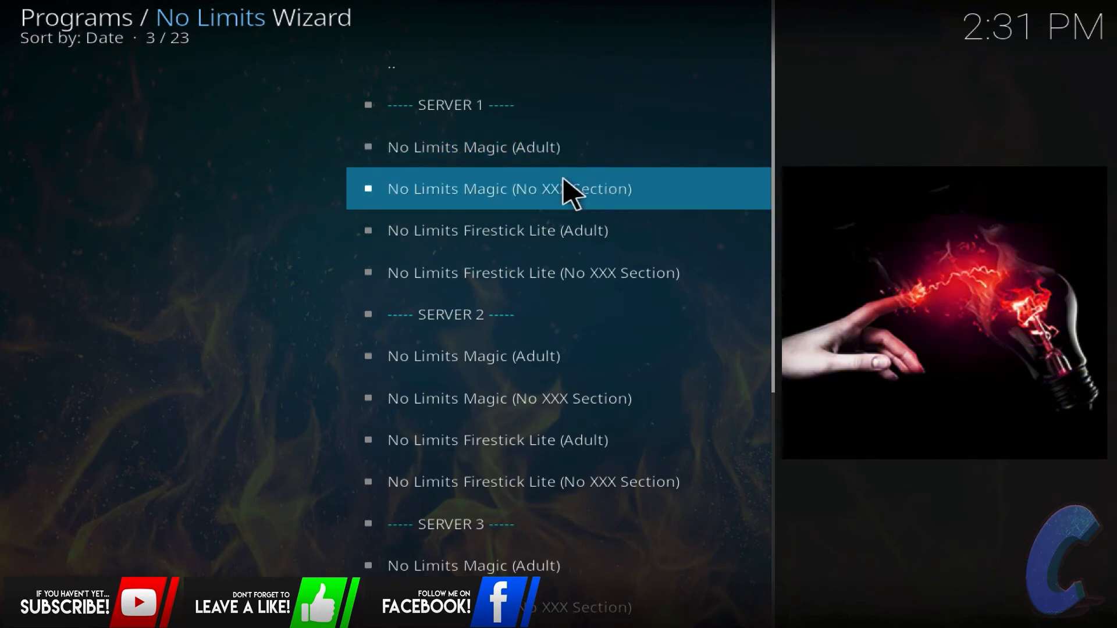
pyautogui.moveTo(477, 191)
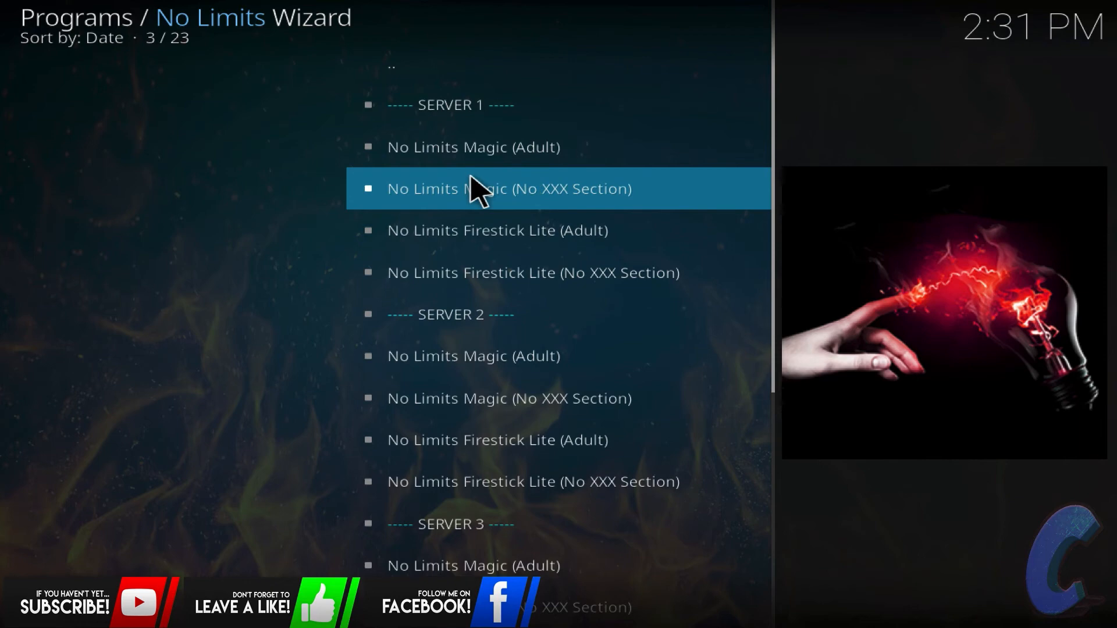
pyautogui.moveTo(481, 206)
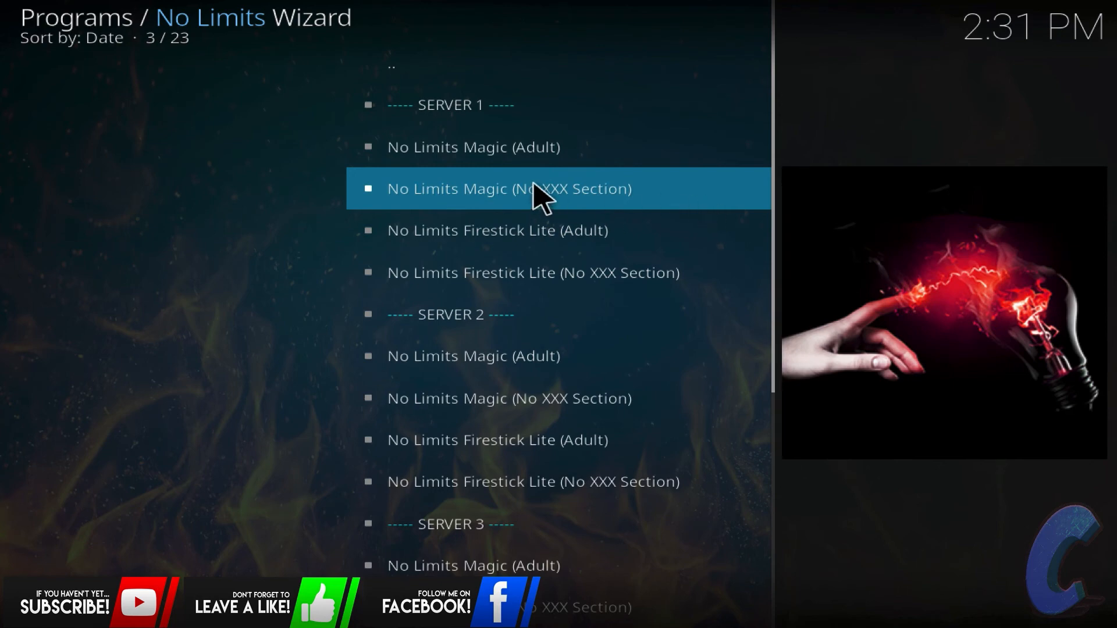
pyautogui.click(508, 188)
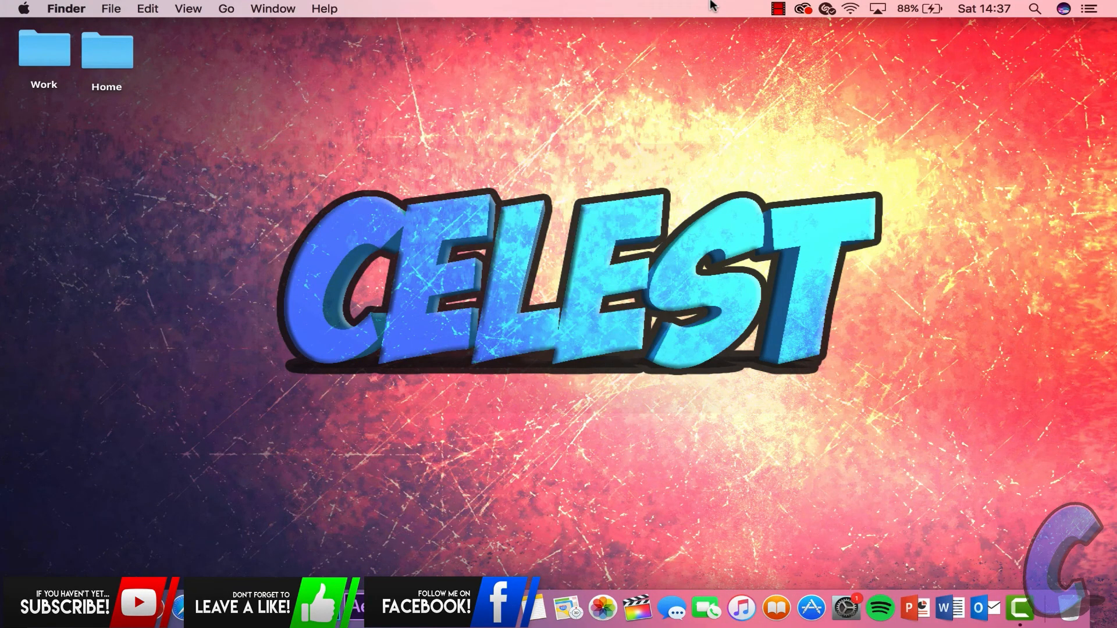
pyautogui.moveTo(571, 138)
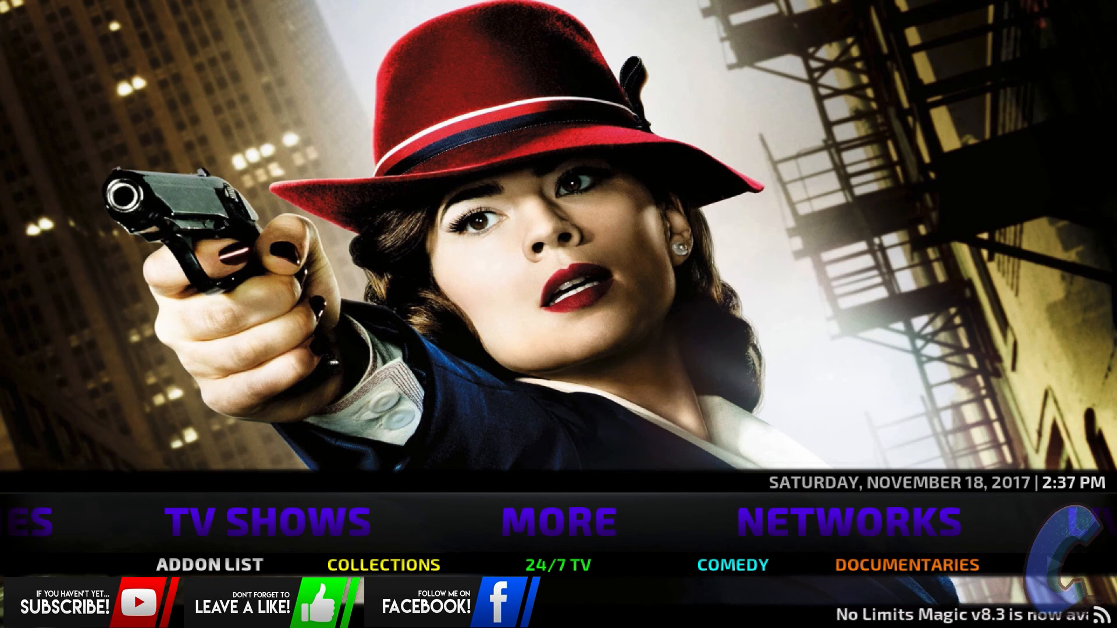
pyautogui.moveTo(412, 520)
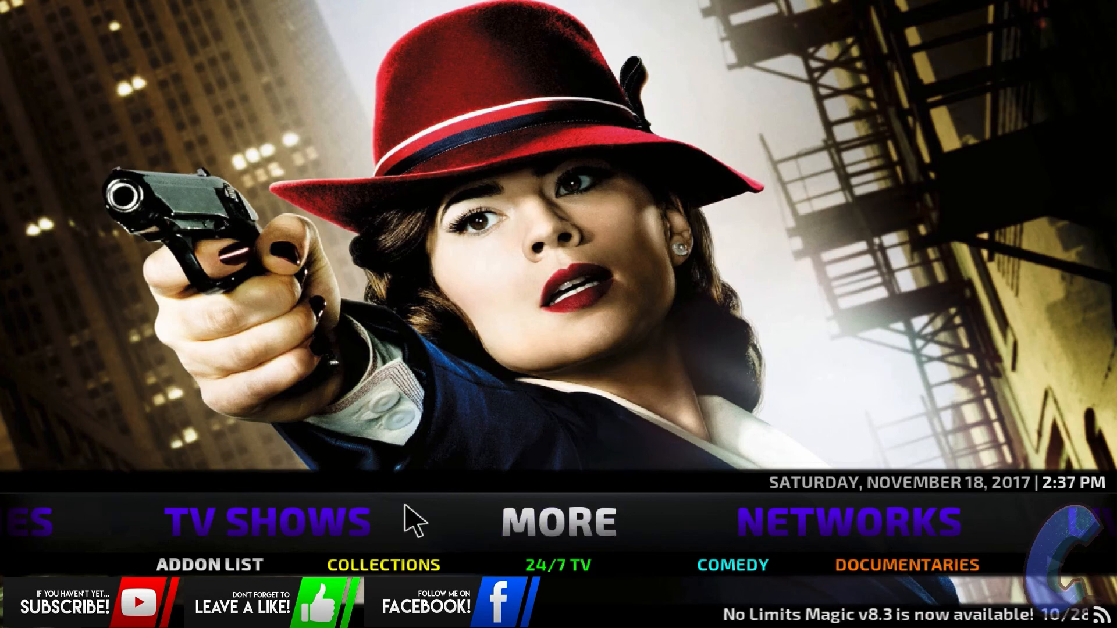